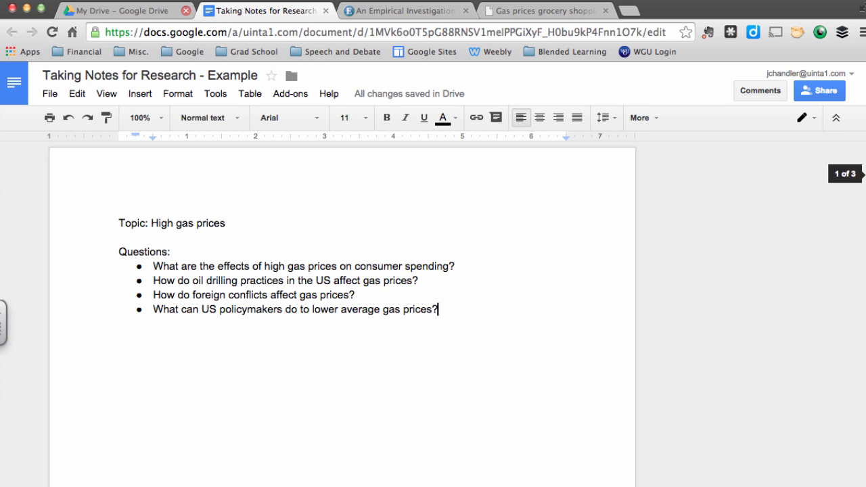
mouse_move(579, 322)
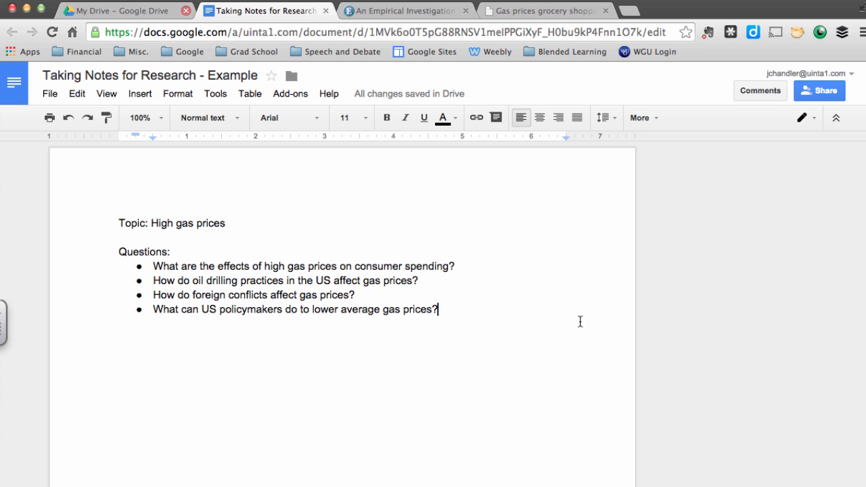
mouse_move(685, 268)
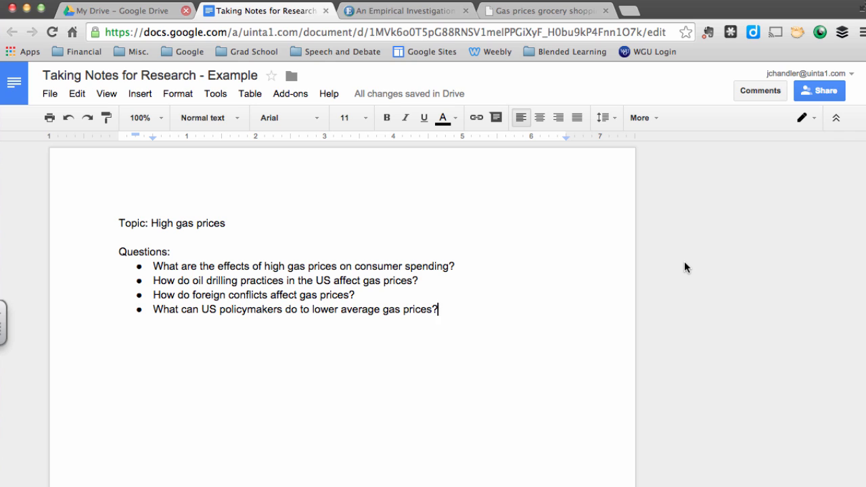
mouse_move(661, 251)
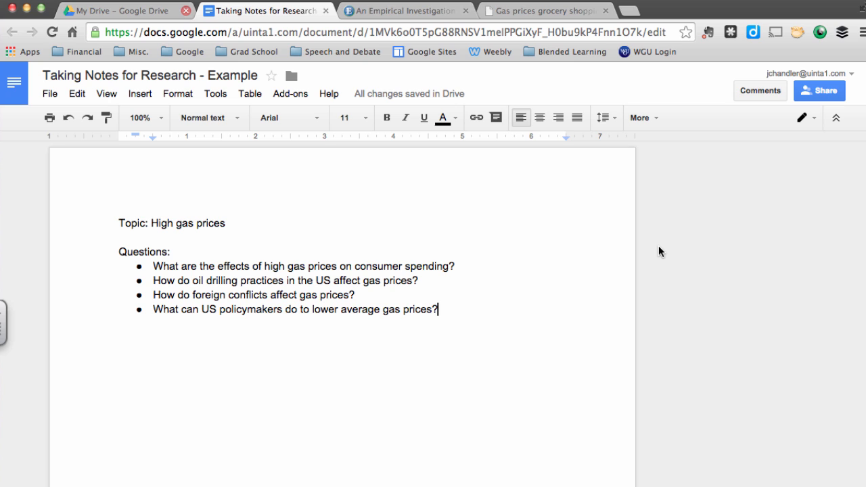
Step: Insert a two-column table below the questions headed 'Direct quotes' and 'My thoughts'
key(Return)
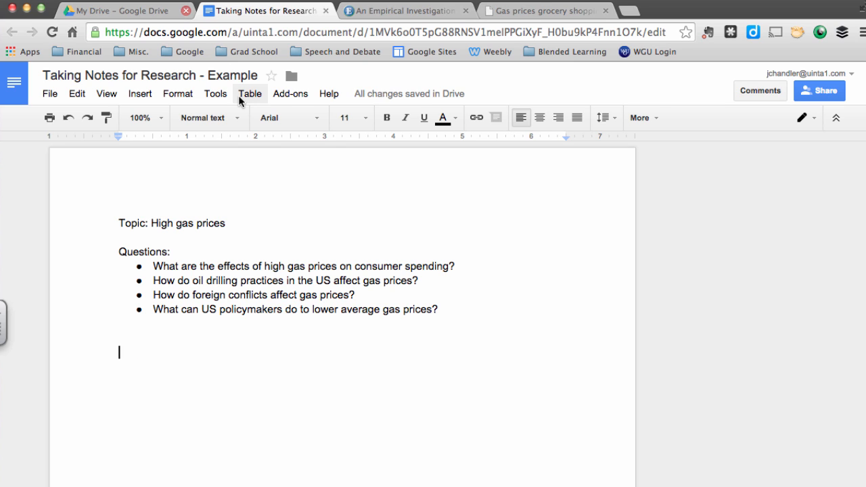
click(249, 94)
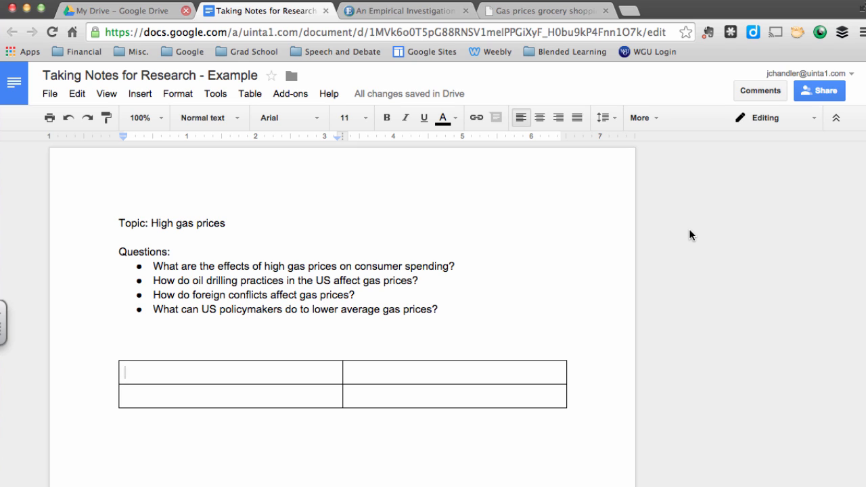
text(Direct quotes)
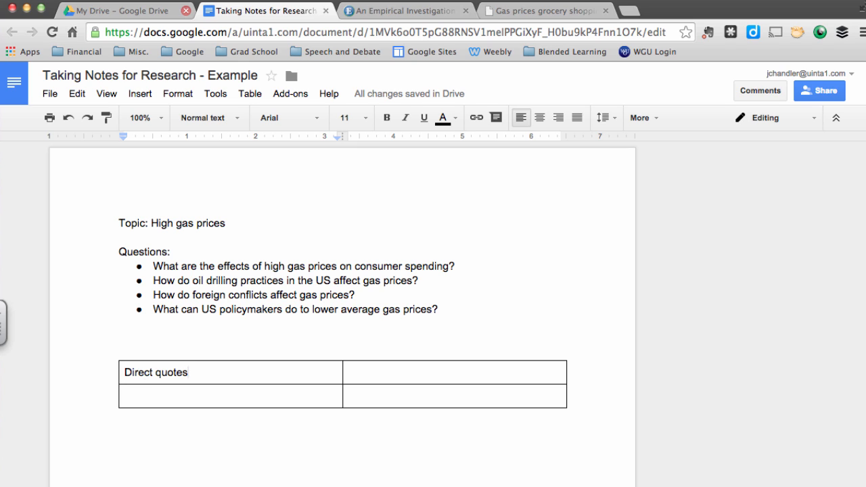
click(454, 371)
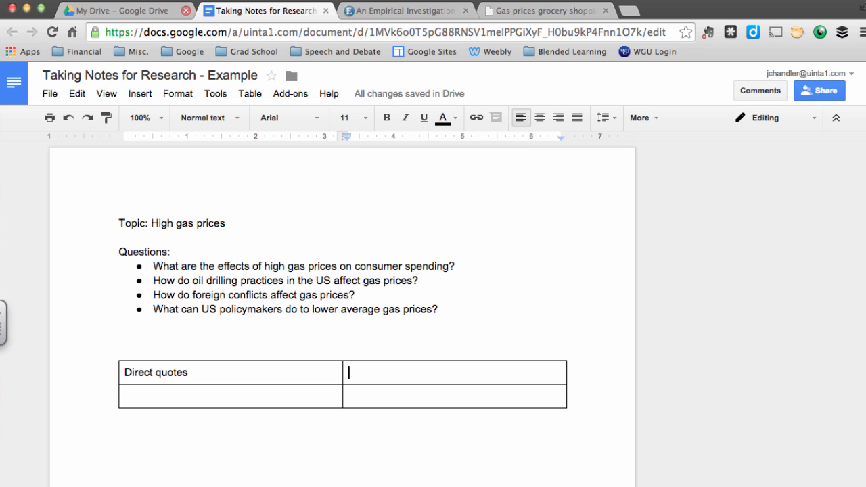
text(My th)
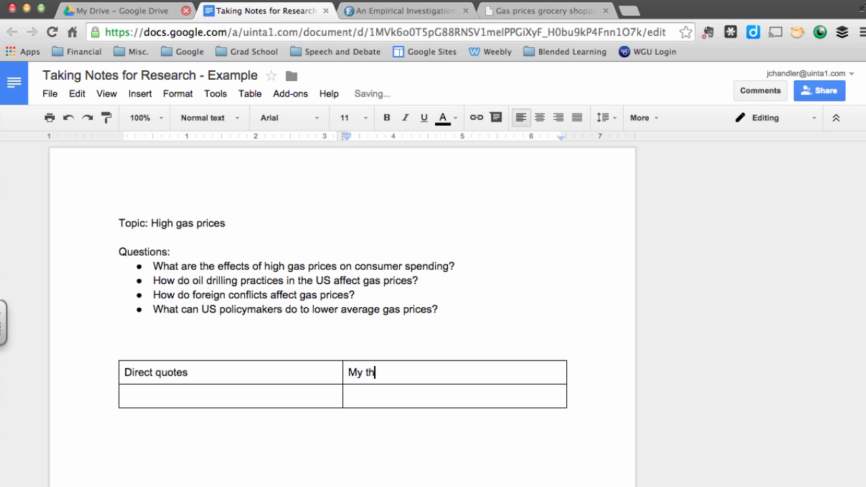
text(oughts)
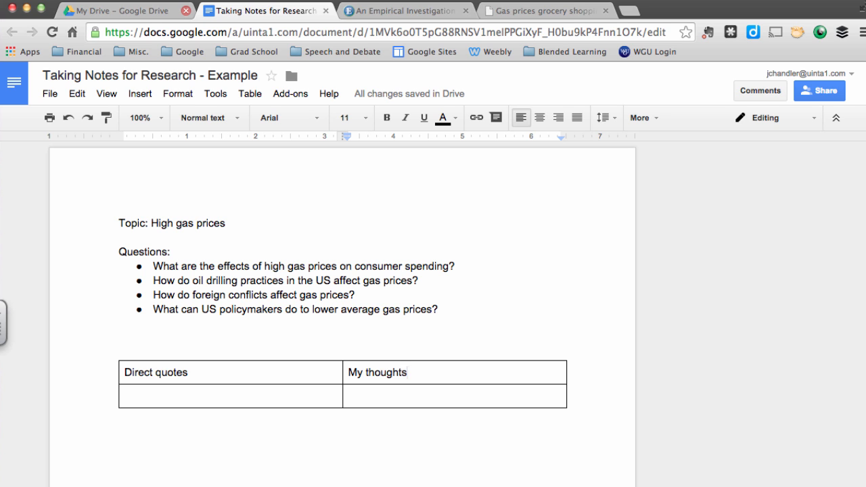
Step: Switch to the EBSCOhost tab showing the gas-price article record
click(403, 11)
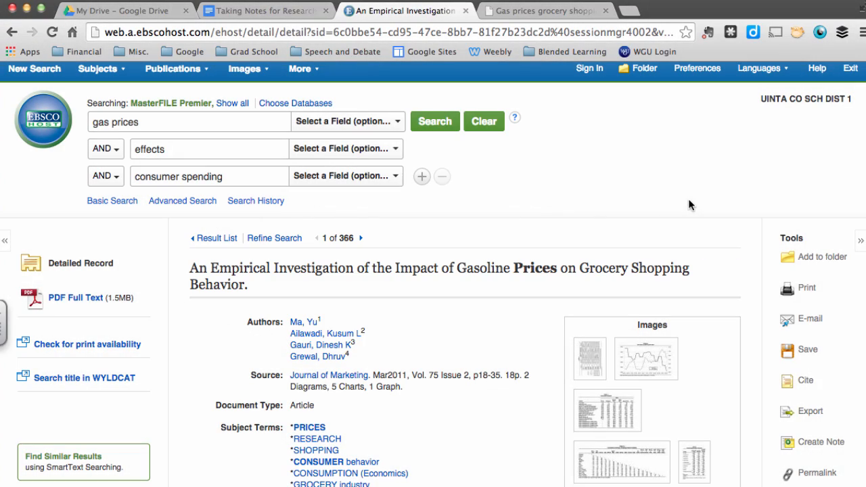
scroll(down, 3)
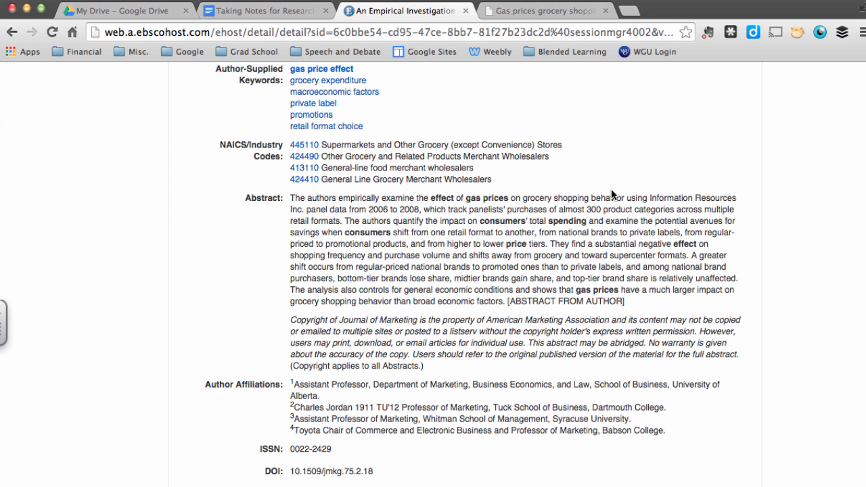
scroll(up, 3)
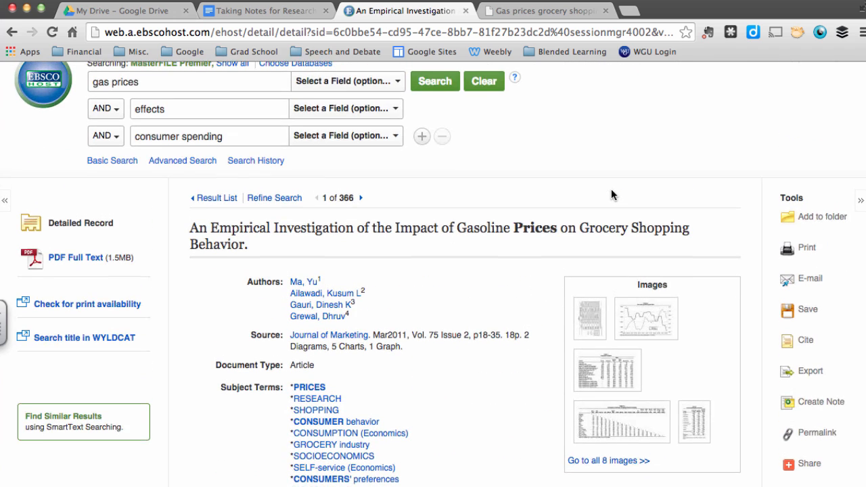
scroll(up, 3)
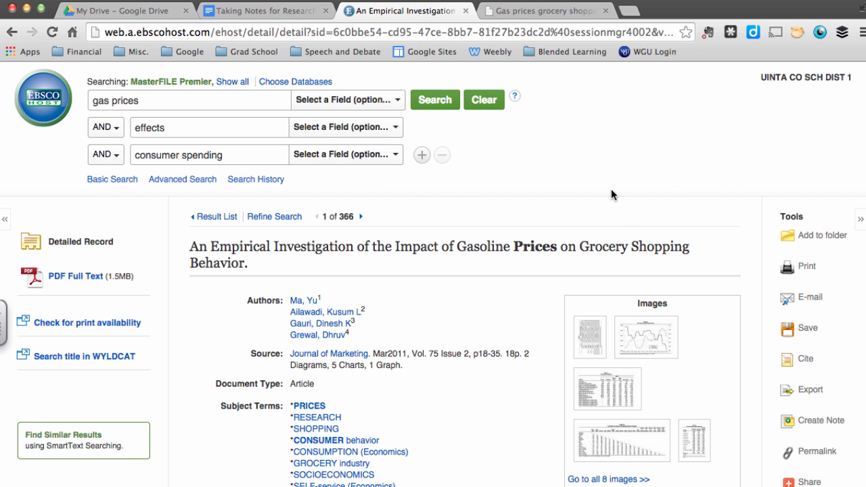
mouse_move(806, 360)
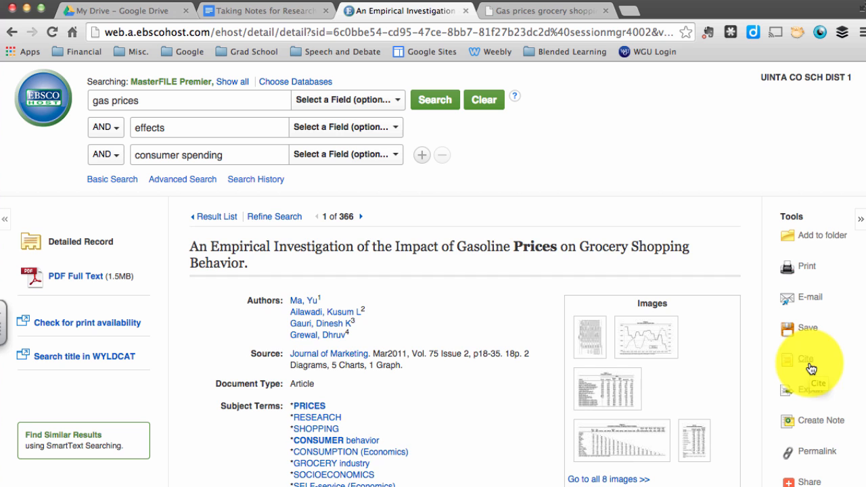
Step: Use Cite to find the article's MLA Works Cited entry and carry it to the notes document
click(805, 359)
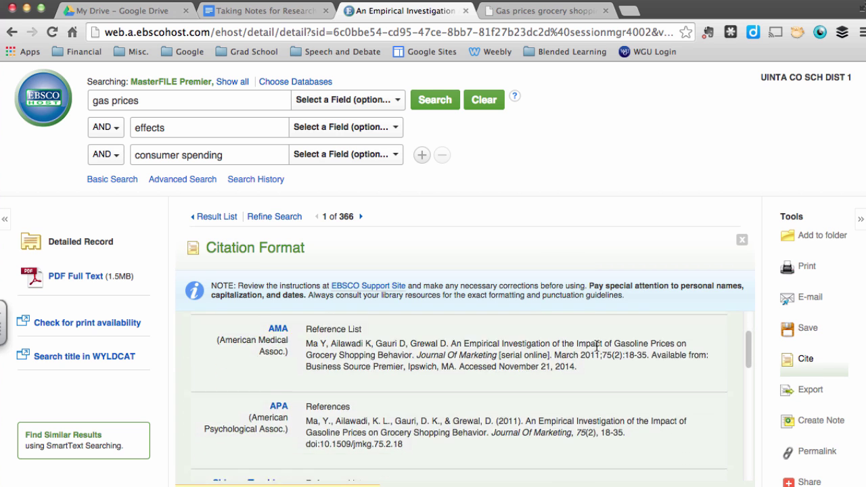
scroll(down, 3)
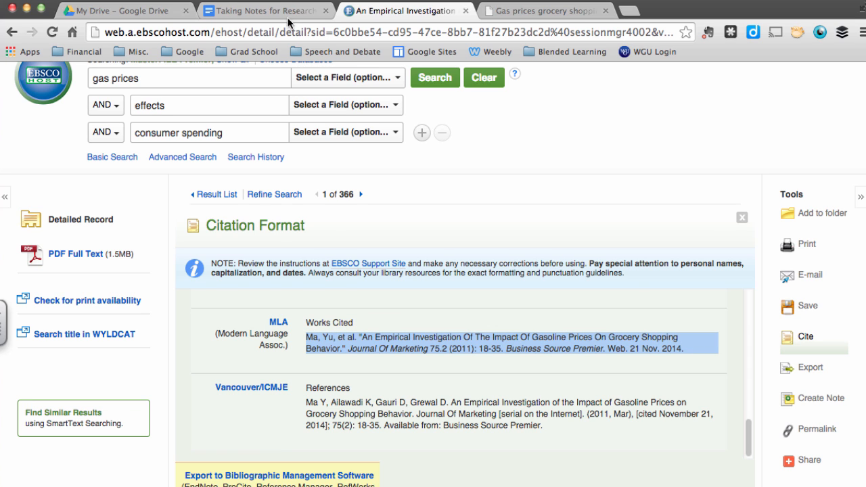
click(264, 10)
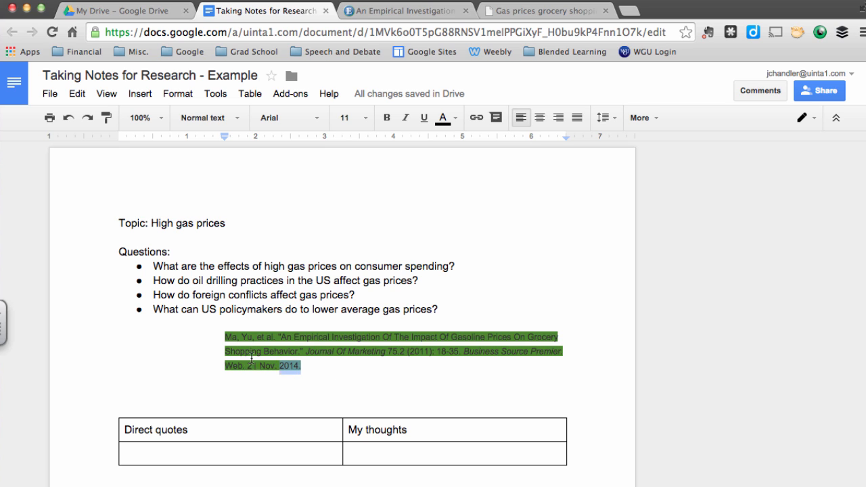
Step: Set the MLA citation to size 9 with a hanging indent at the margin, then go to the article PDF
click(444, 116)
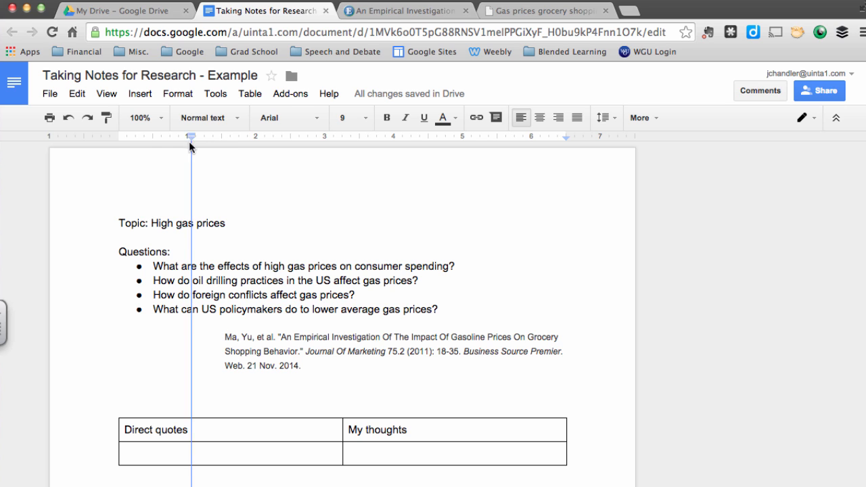
drag(192, 138, 143, 138)
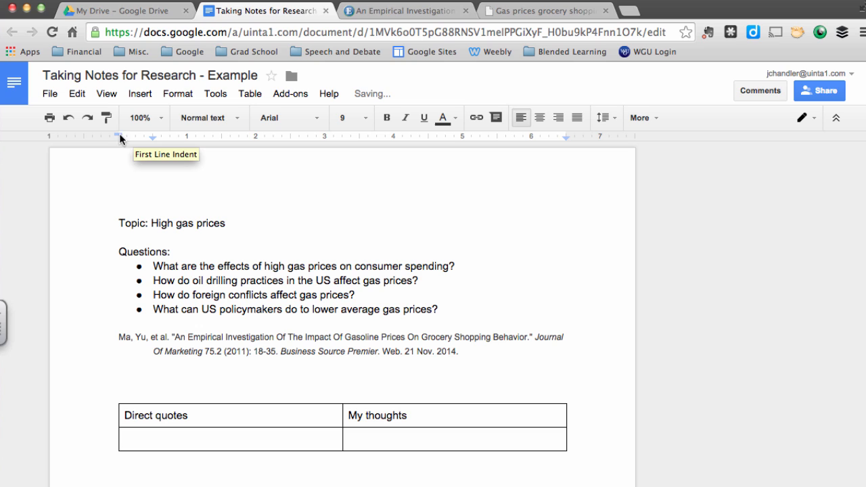
mouse_move(323, 380)
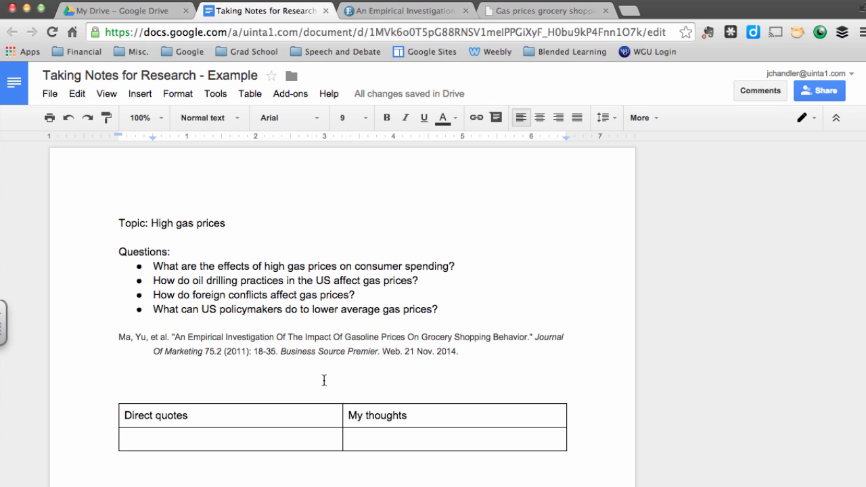
mouse_move(493, 351)
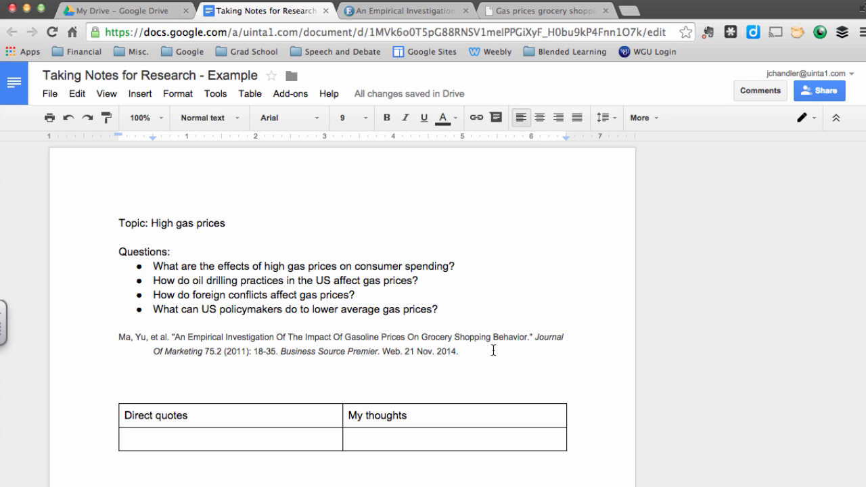
click(458, 352)
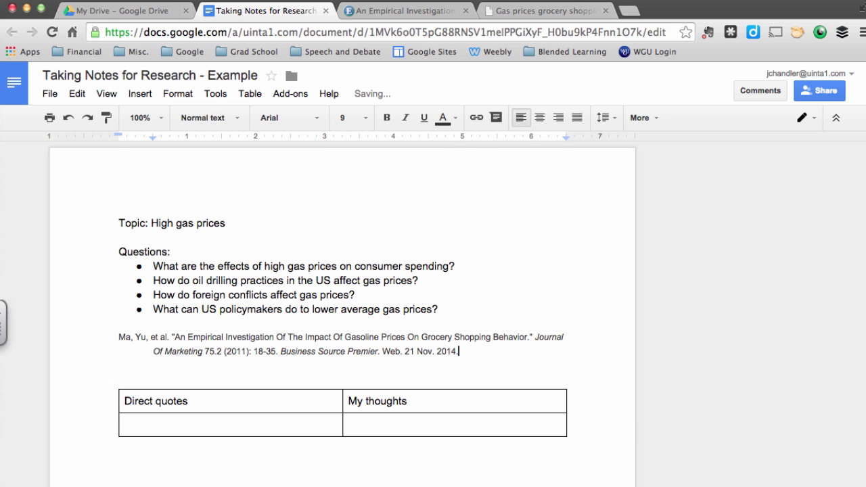
click(544, 11)
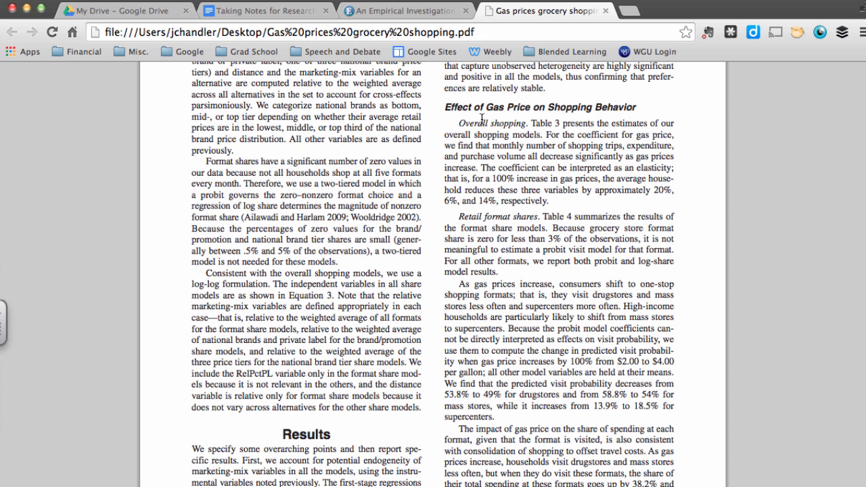
mouse_move(561, 170)
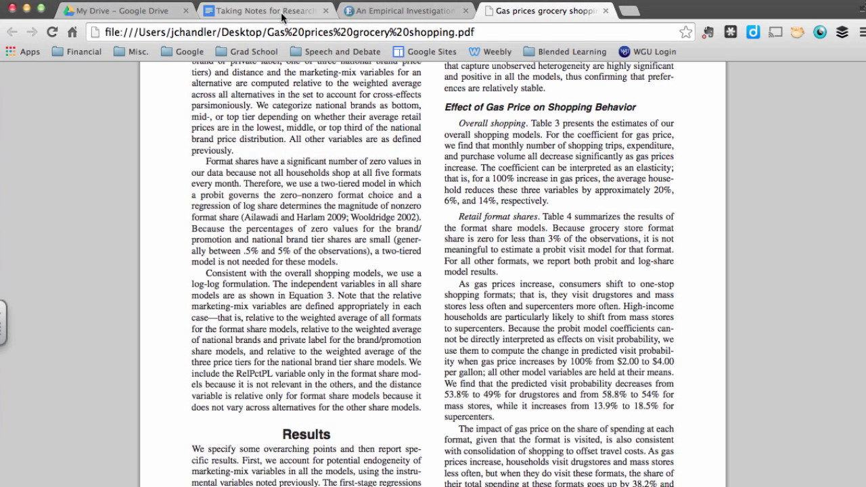
Step: Return from the PDF's gas-price passage to the research notes document
click(264, 11)
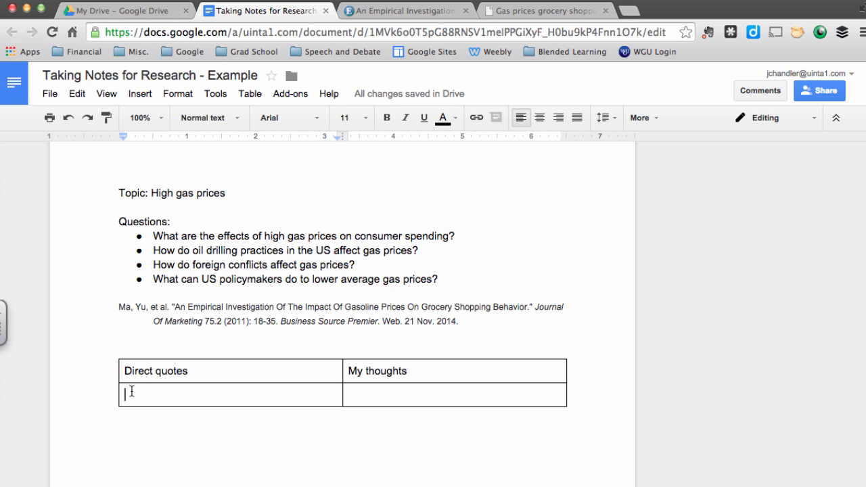
Step: Enter the monthly shopping trips quote about the gas price coefficient under Direct quotes
text(For the coefficient for gas price, we find that monthly number of shopping trips, expenditure, and purchase volume all decrease significantly as gas prices increase.)
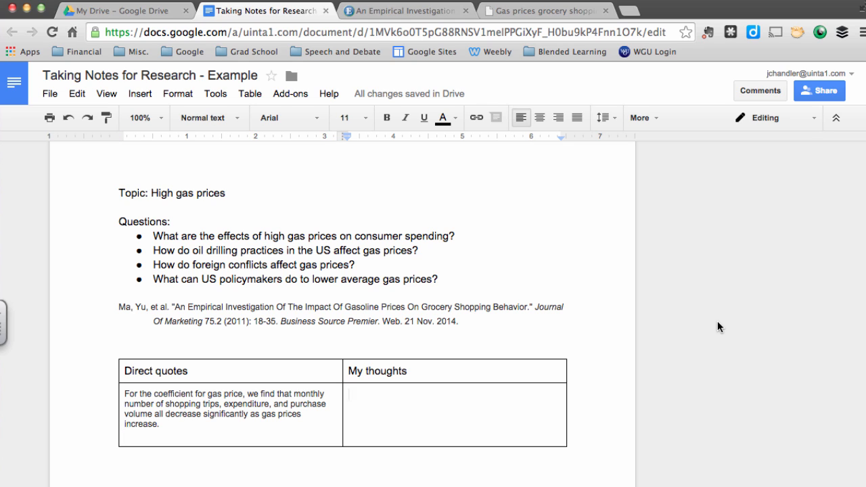
Step: Write under My thoughts that gas prices directly affect grocery spending and ask whether total spending stays the same
text(This shows that gas prices)
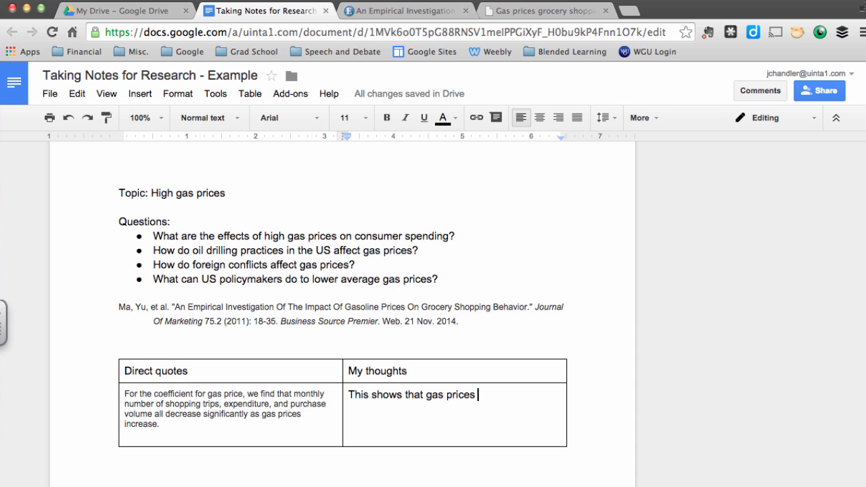
text(have a strong, direct effect on people)
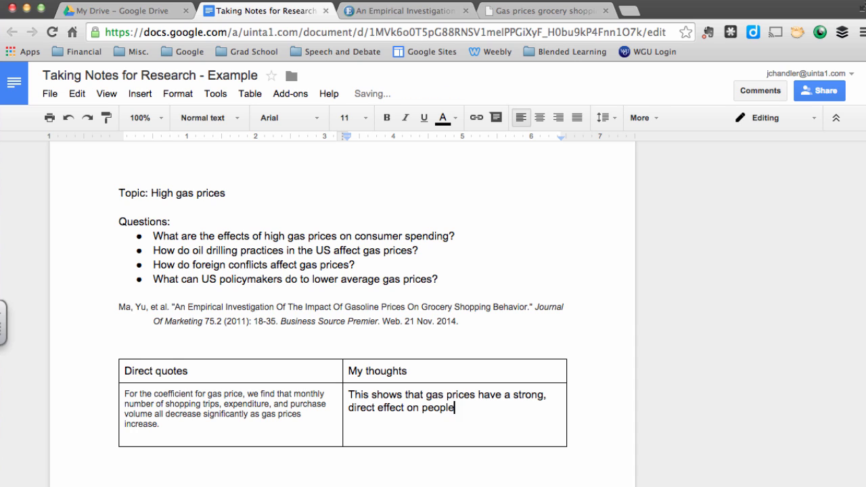
text('s spending at the grocery store.)
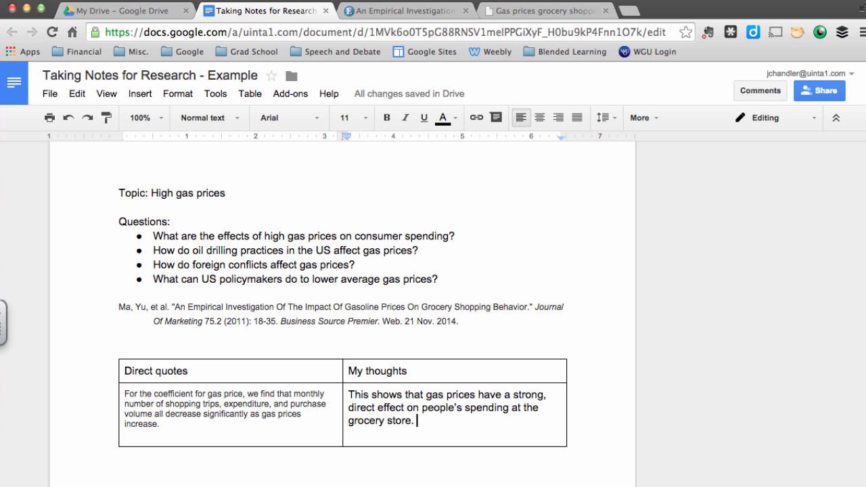
text(Does this mean that people spend the same amount on grocery shopping and gasoline combined)
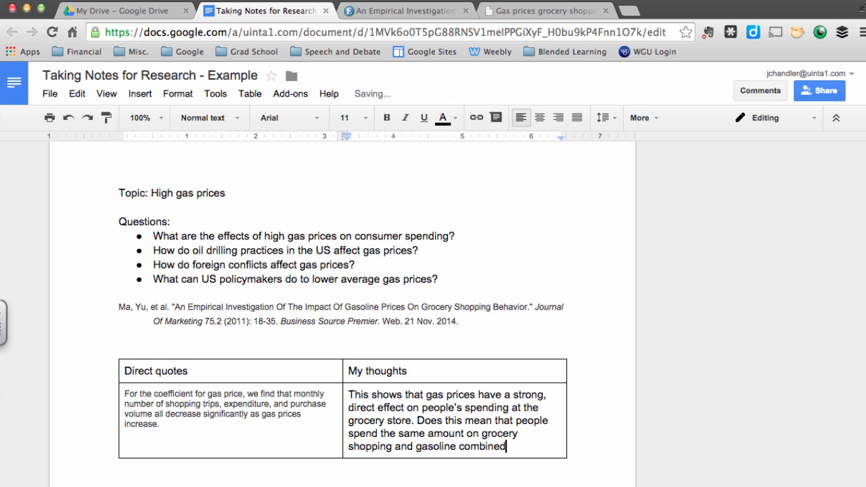
text(, no matter what gas prices are?)
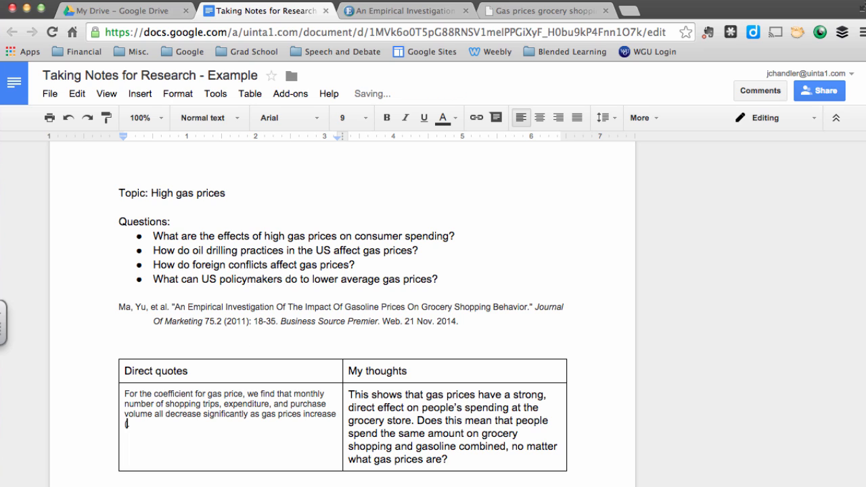
Step: Add the page-number citation '(25)' after the quote
text((25))
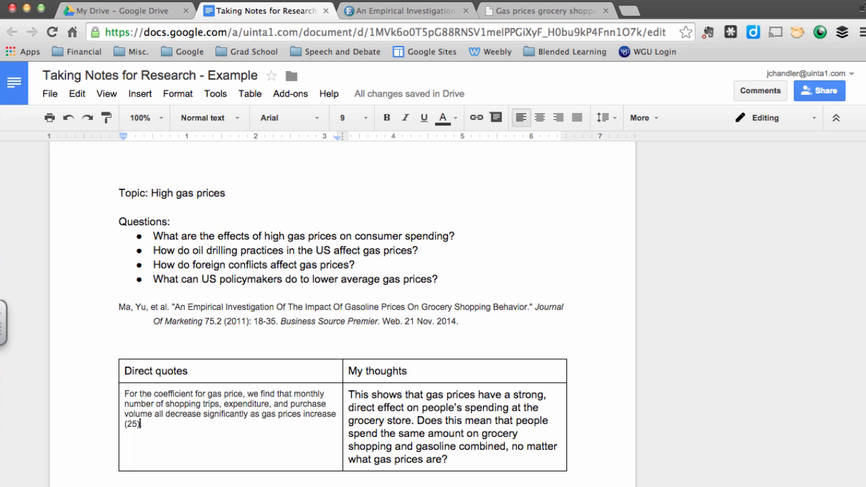